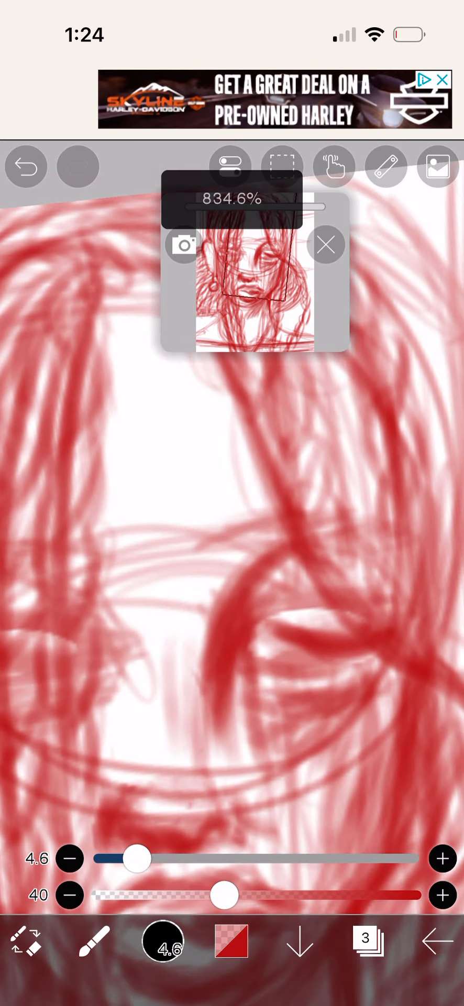
Step: Sketch more loose red hair strands around the face
drag(135, 858, 118, 858)
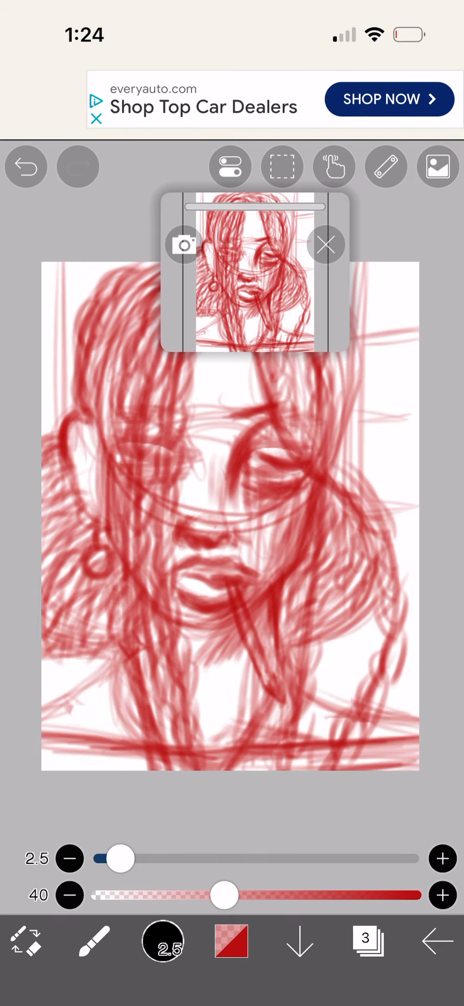
Step: Undo the last red stroke near the neck
click(26, 167)
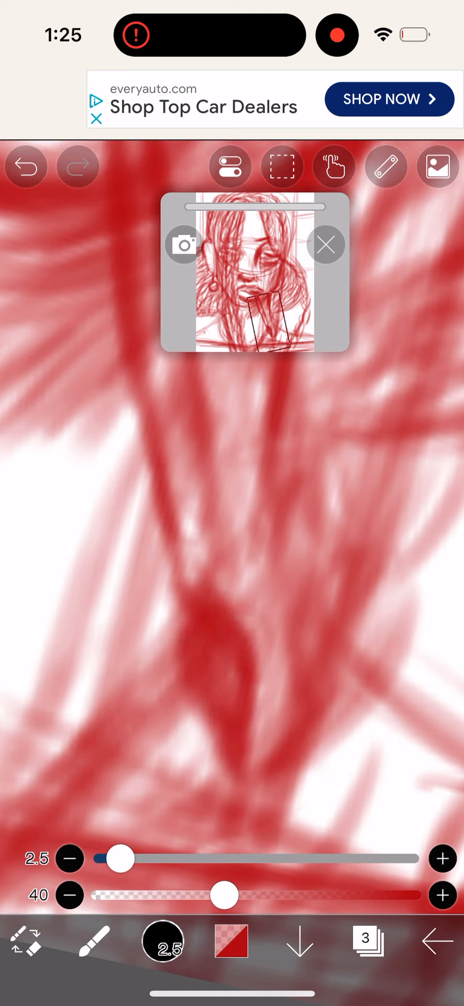
Step: Zoom out and tilt the canvas to view the face, then undo the latest stroke
drag(161, 488, 214, 491)
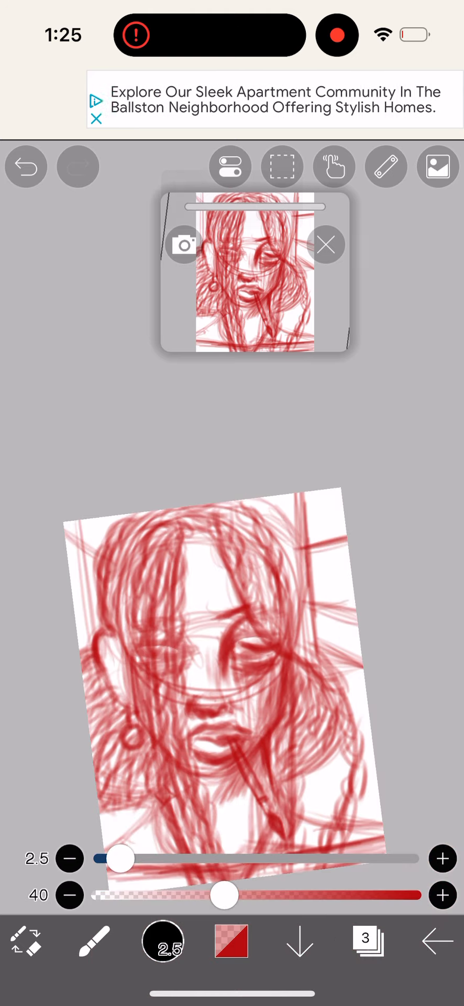
click(24, 166)
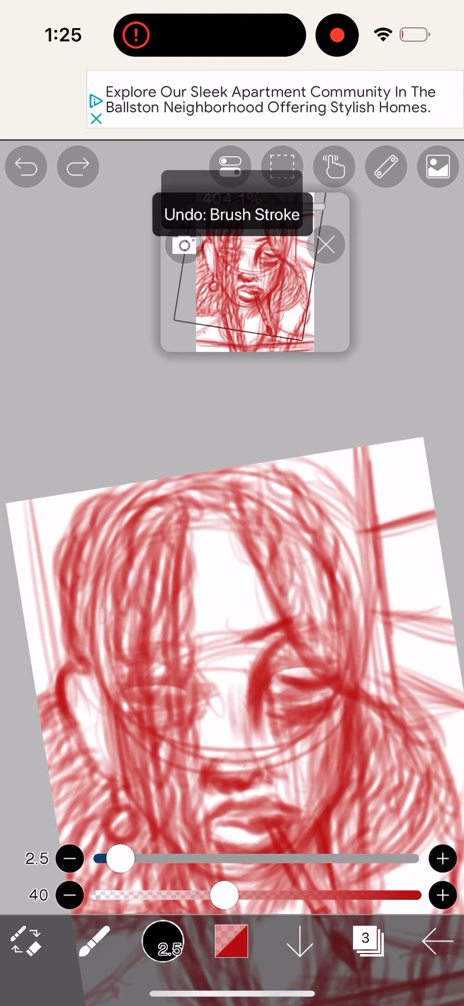